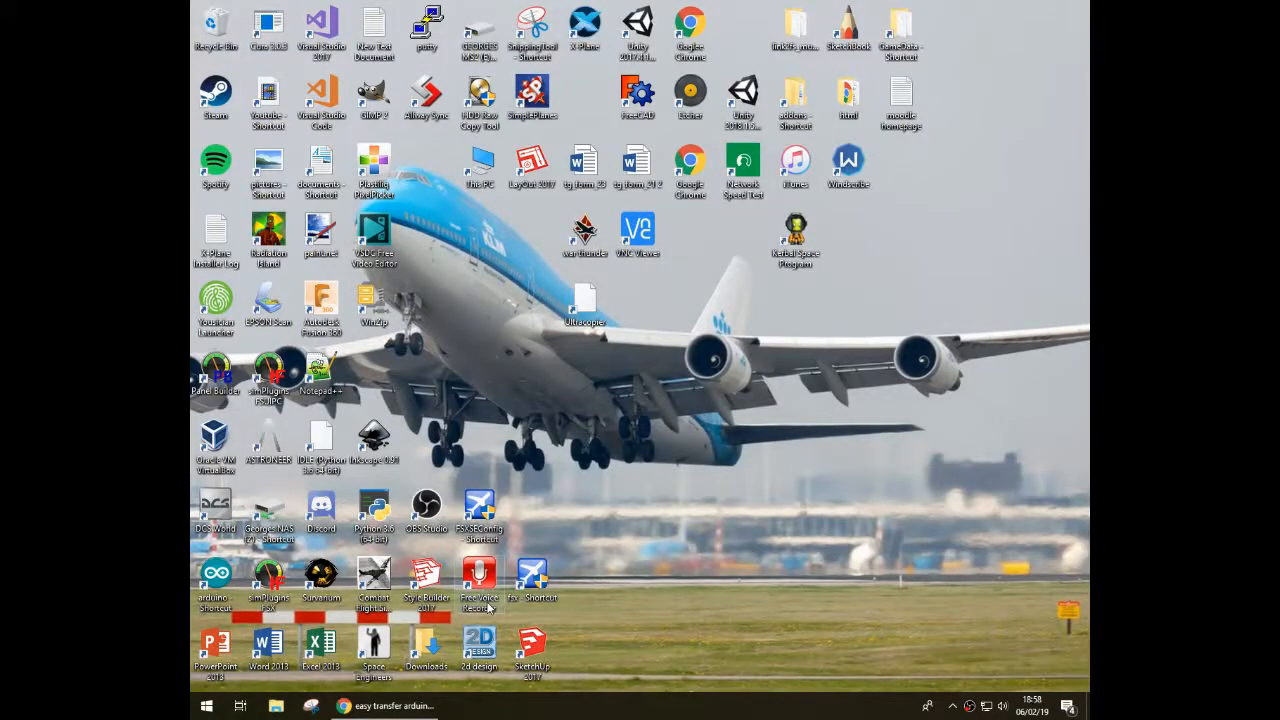
Step: Bring Chrome forward showing Google results for 'easy transfer arduino'
left_click(312, 706)
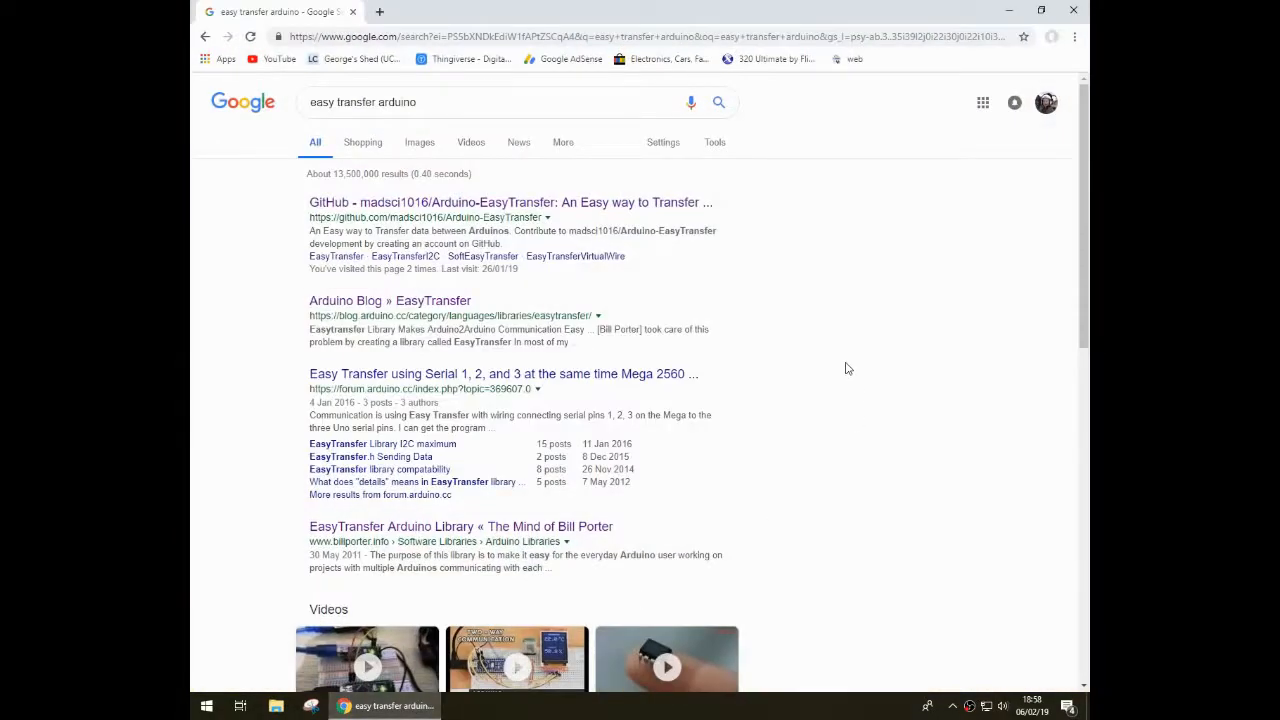
mouse_move(740, 330)
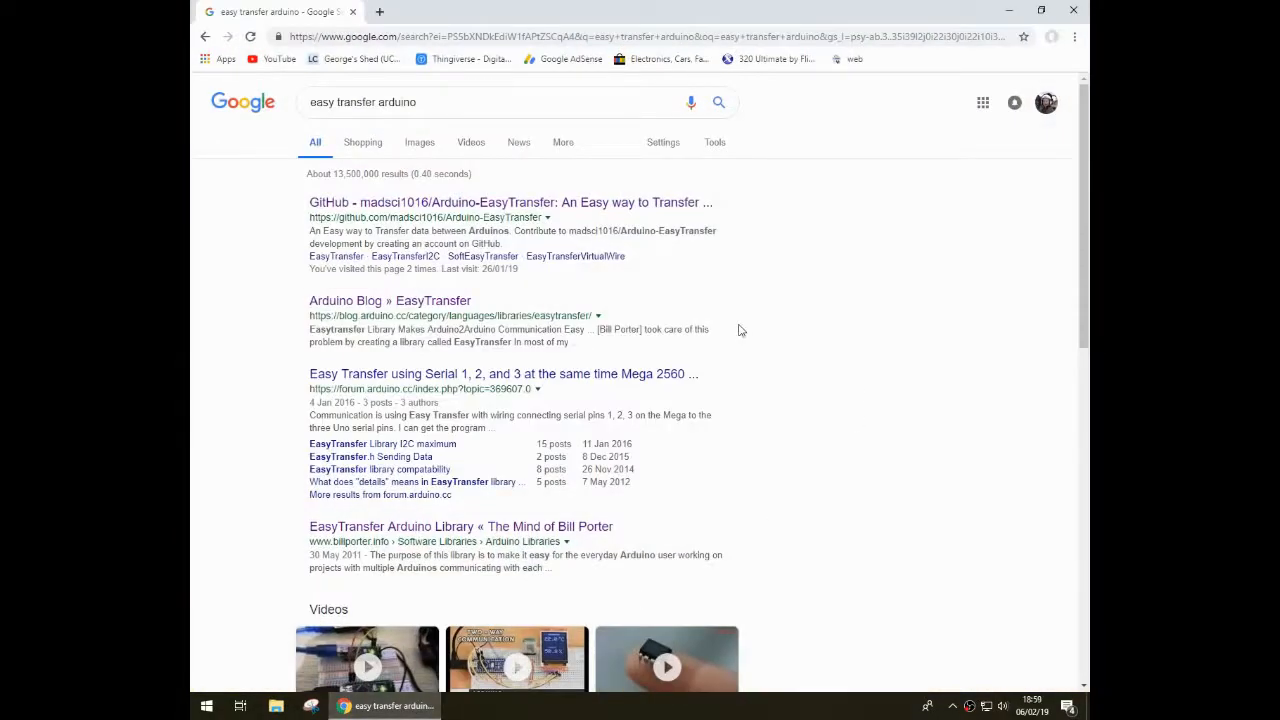
mouse_move(752, 316)
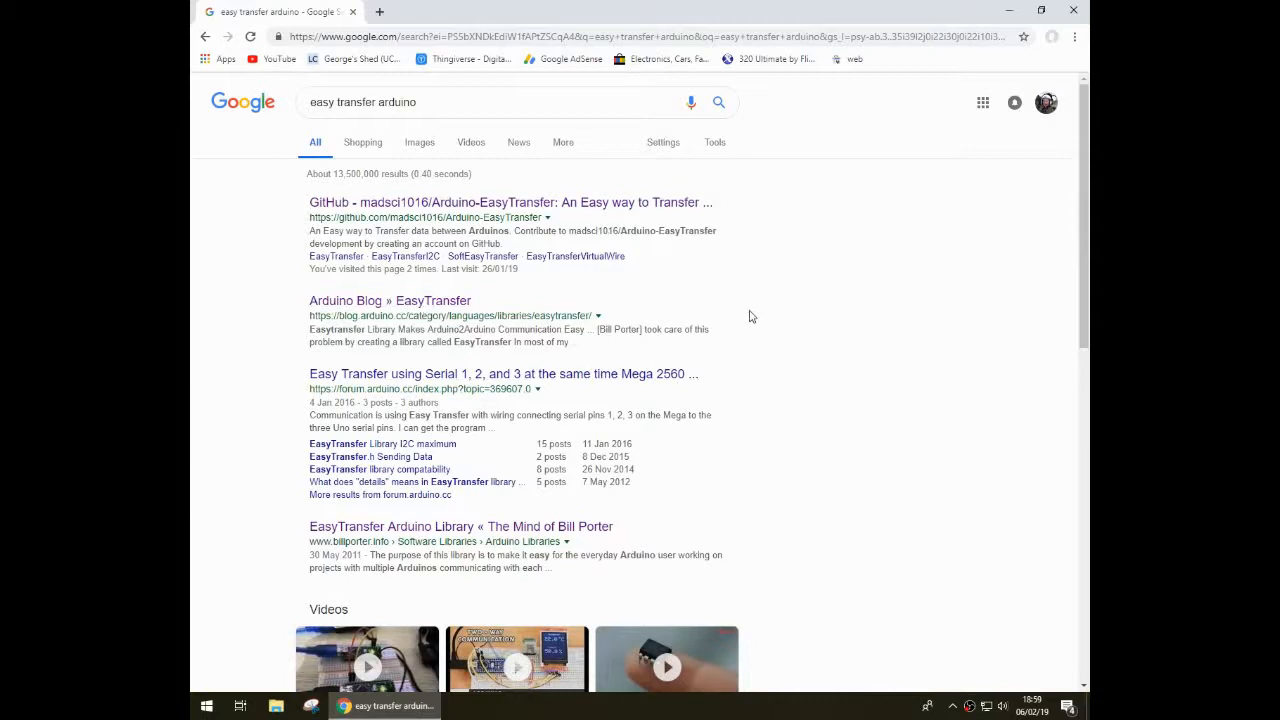
mouse_move(748, 308)
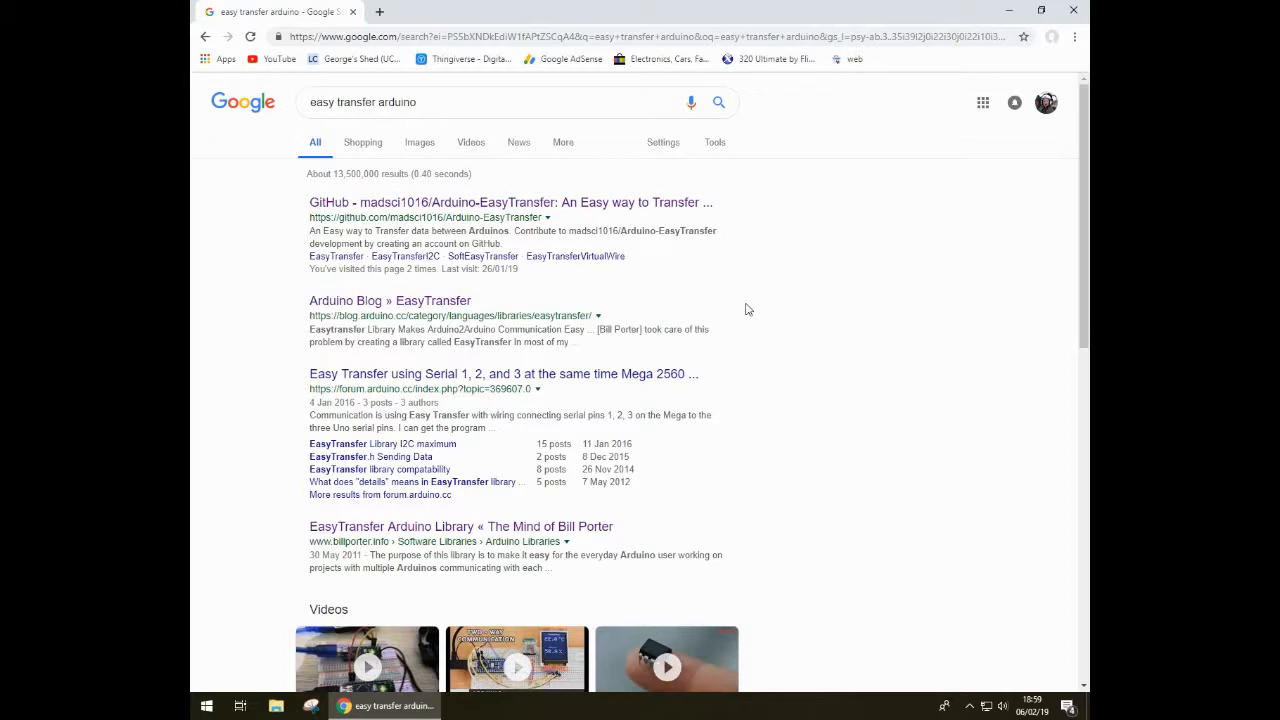
mouse_move(444, 380)
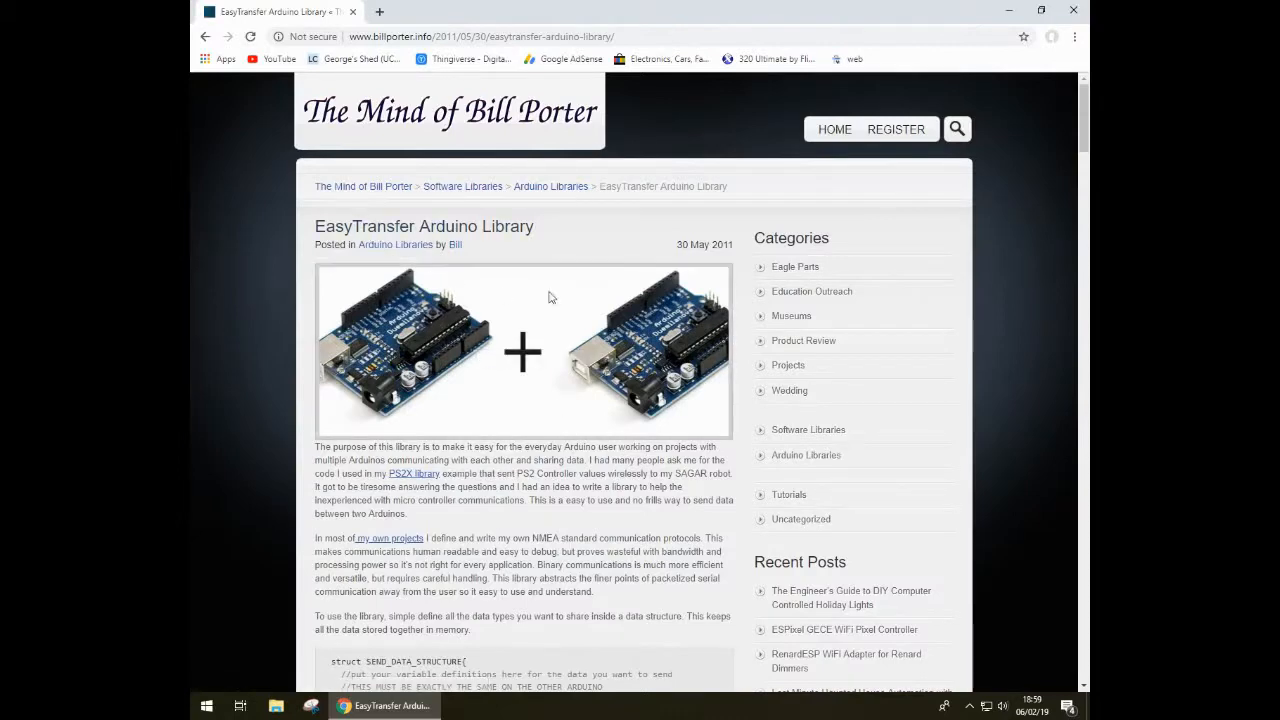
Step: Scroll through Bill Porter's EasyTransfer article past the download link and install notes
scroll("down", 3)
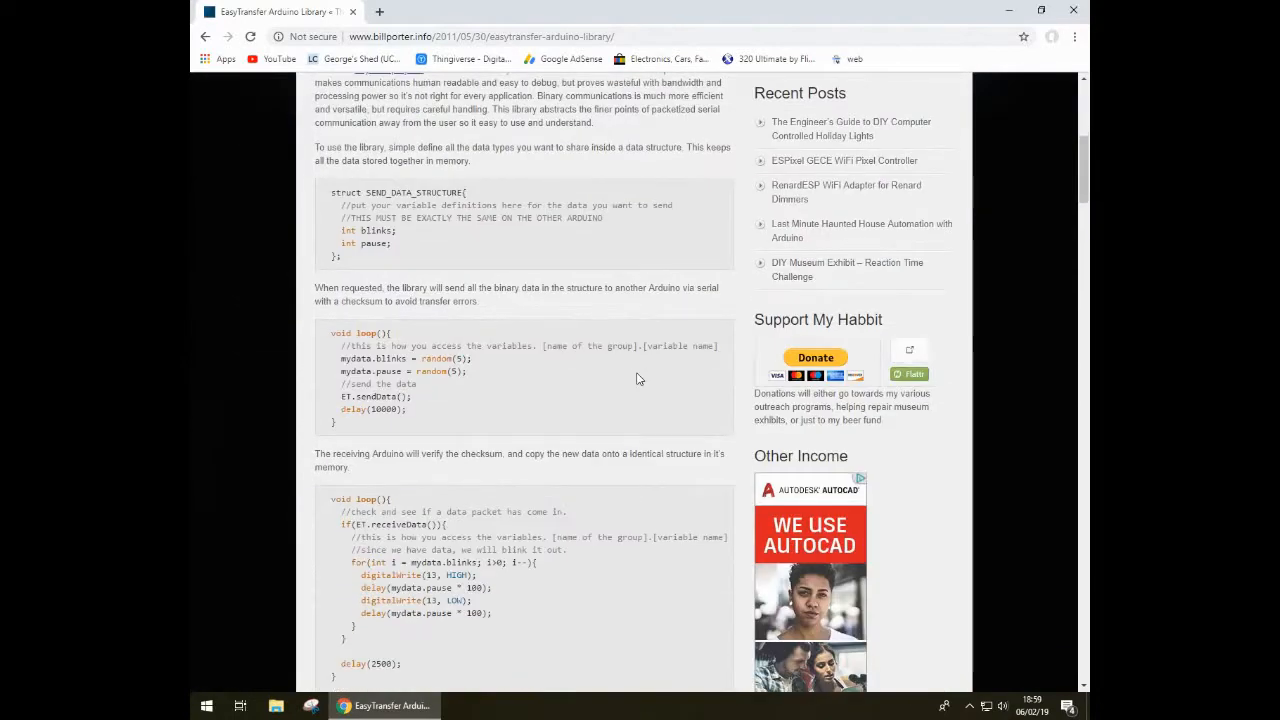
scroll("down", 3)
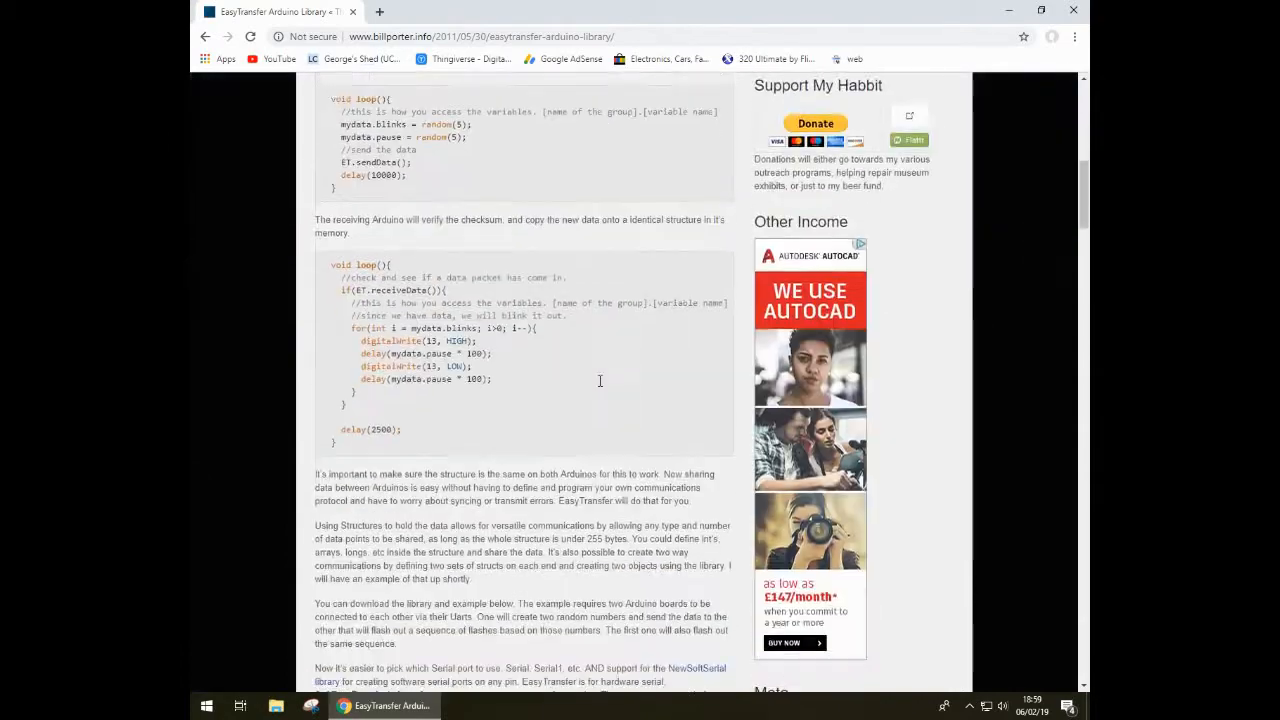
scroll("down", 3)
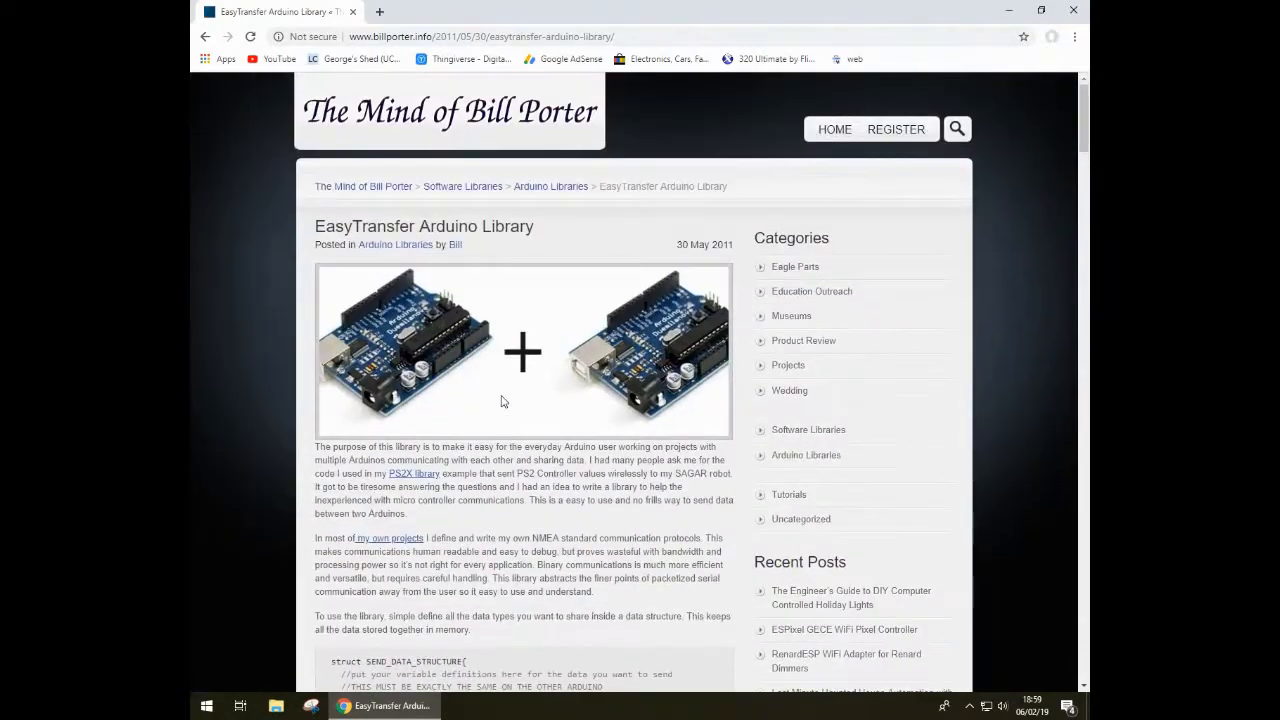
scroll("down", 3)
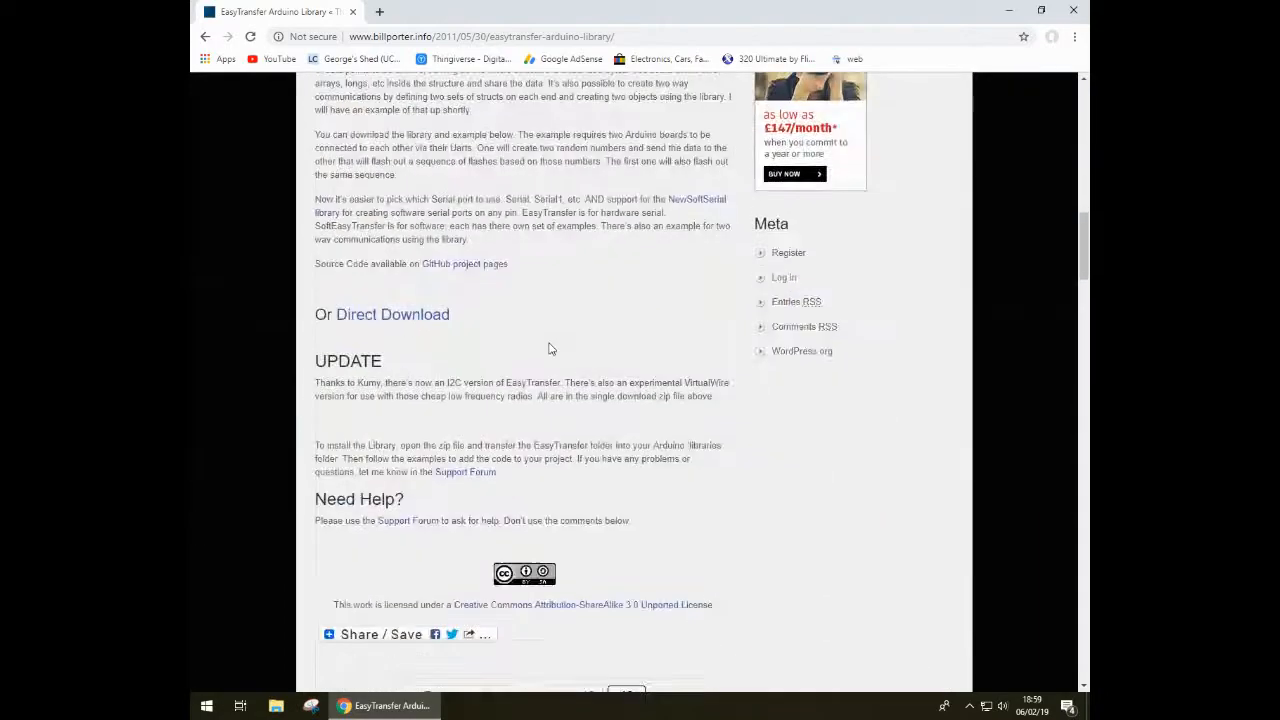
scroll("up", 3)
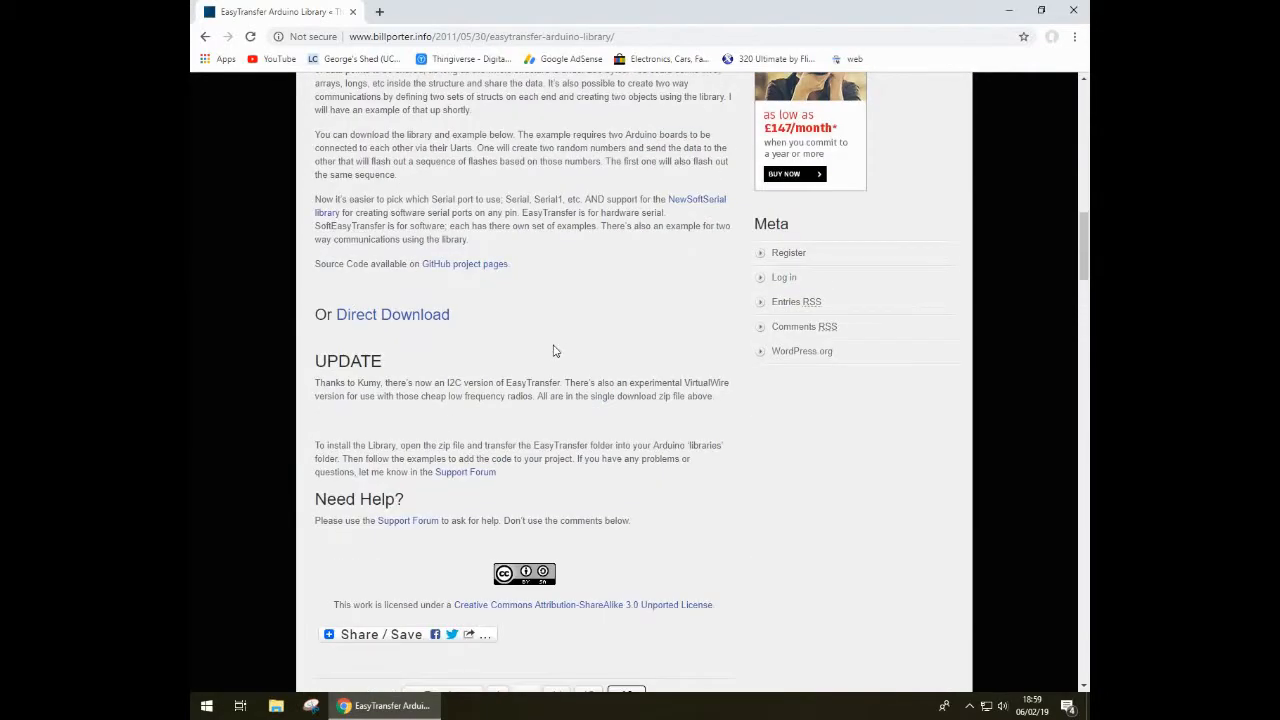
mouse_move(538, 336)
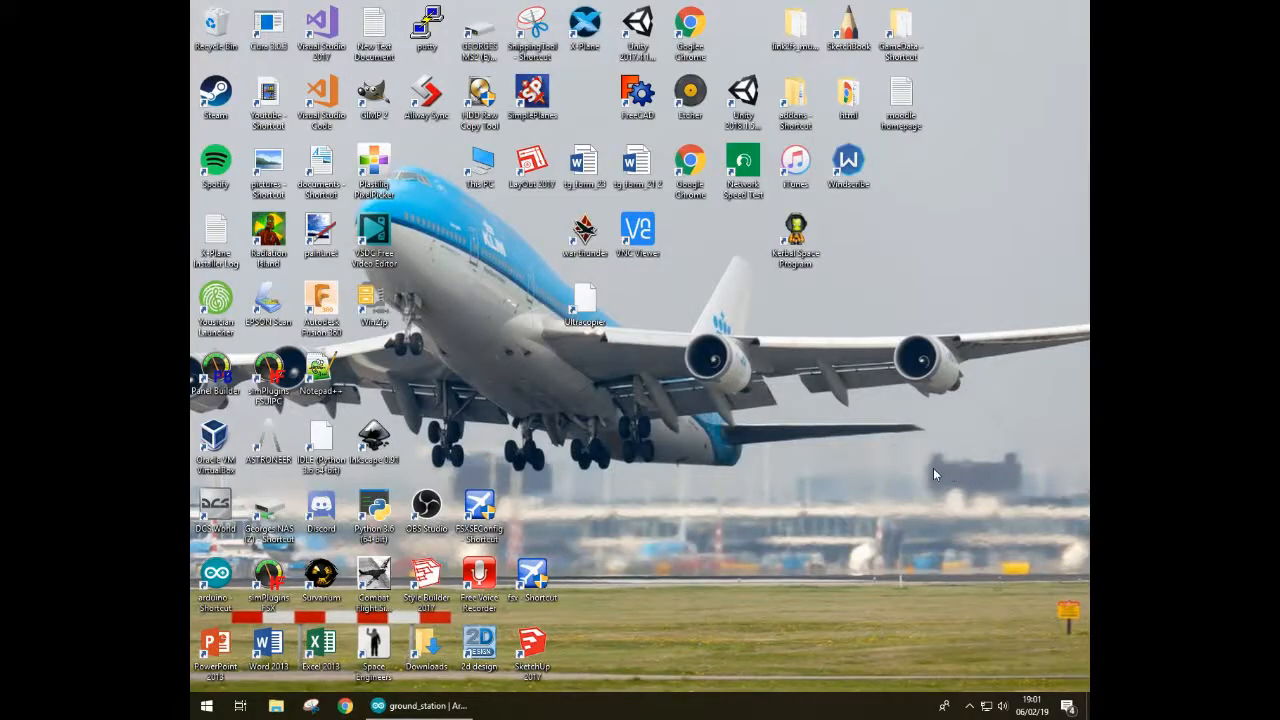
mouse_move(384, 700)
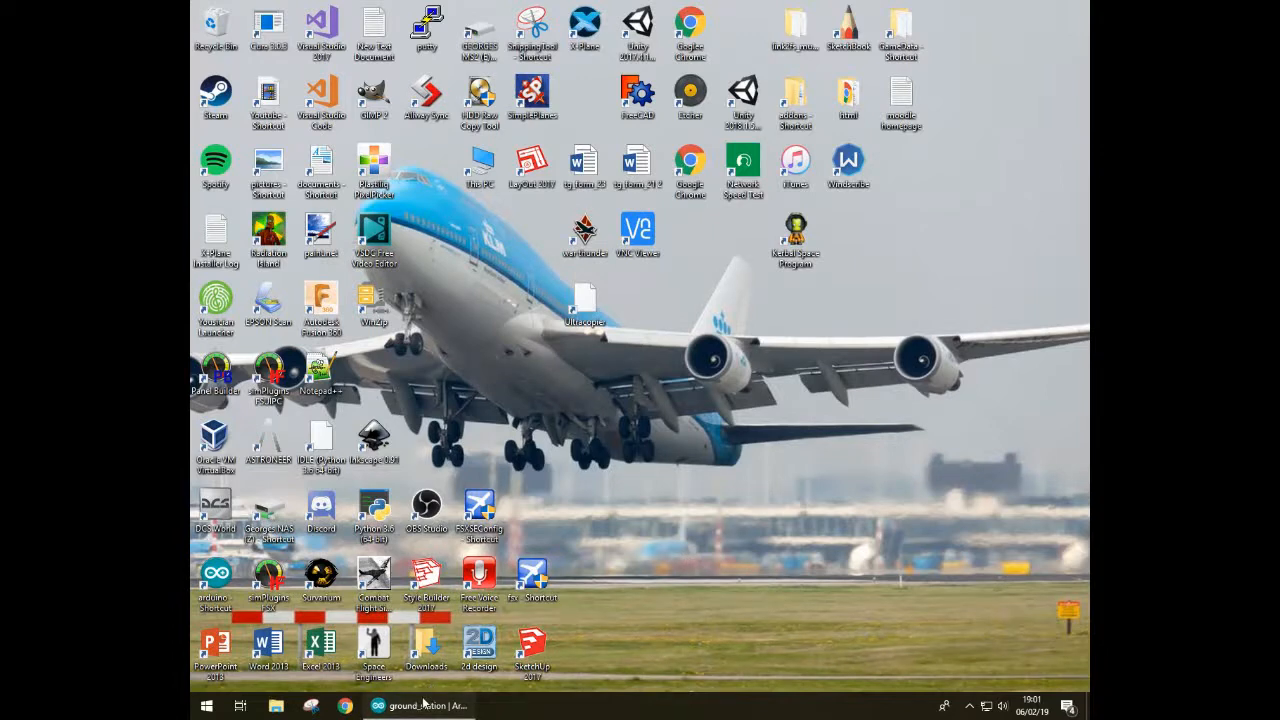
Step: Restore the ground_station sketch window from the taskbar
left_click(420, 704)
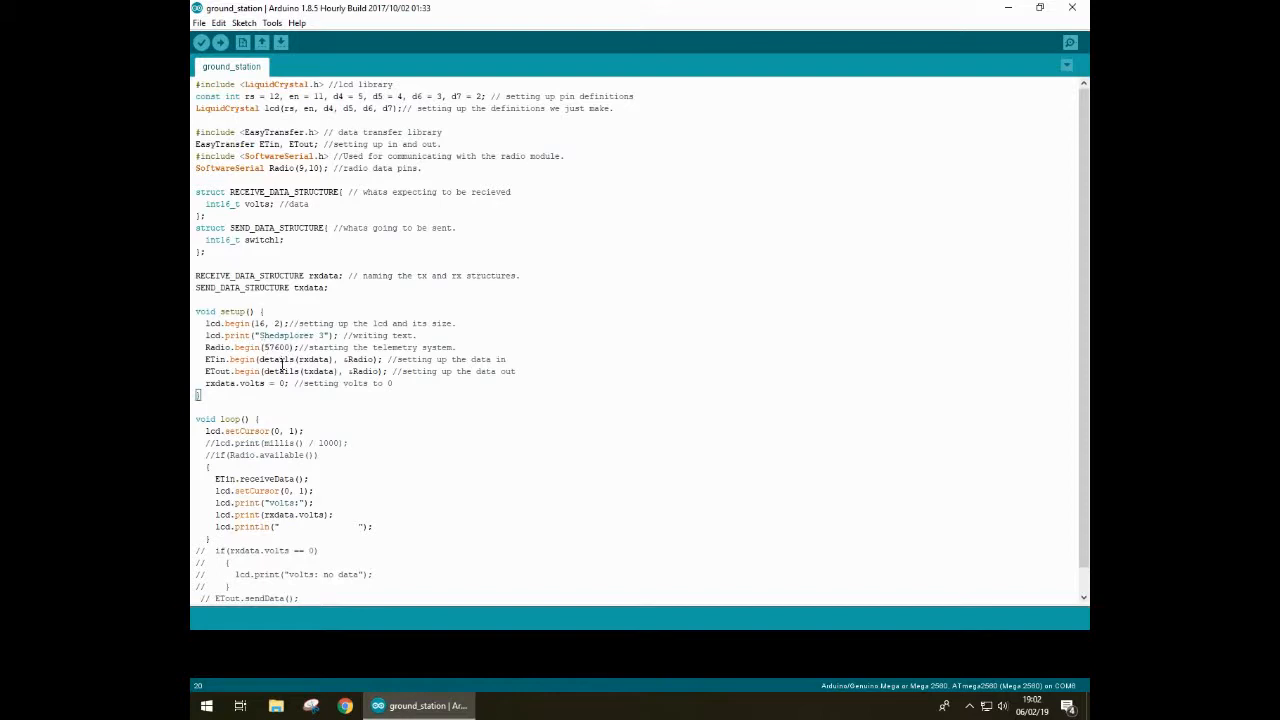
scroll("down", 3)
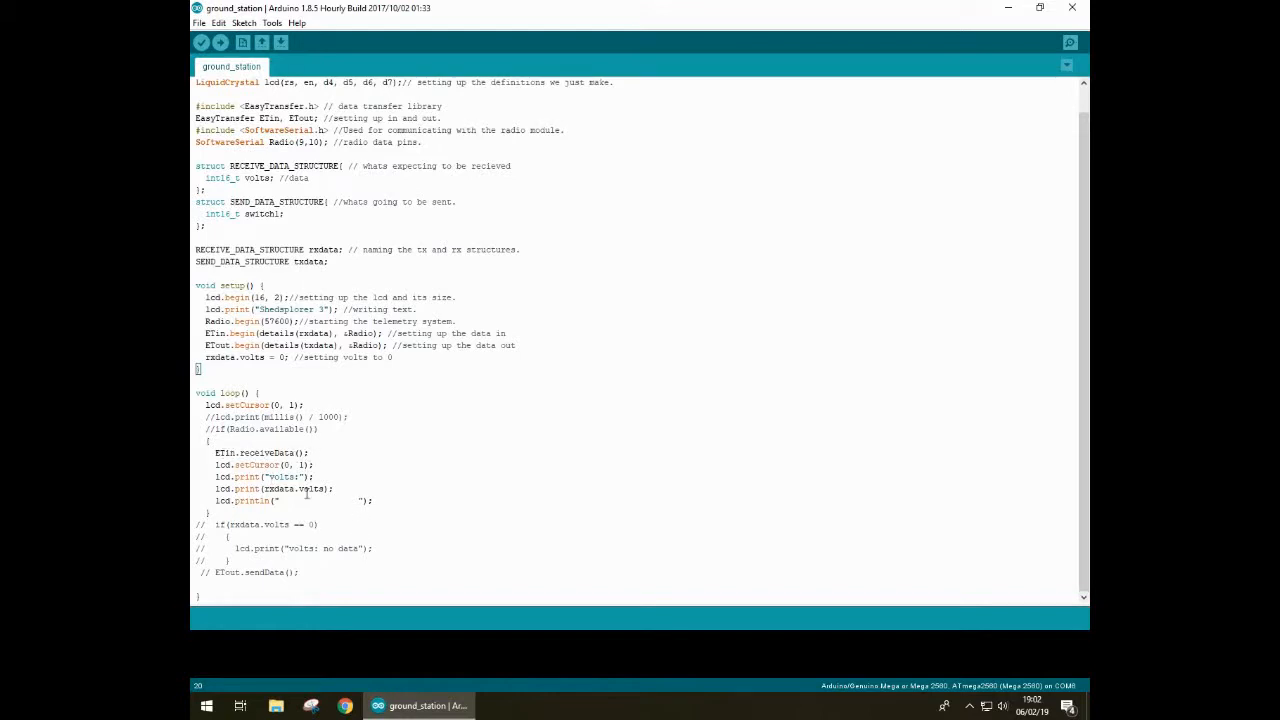
double_click(290, 488)
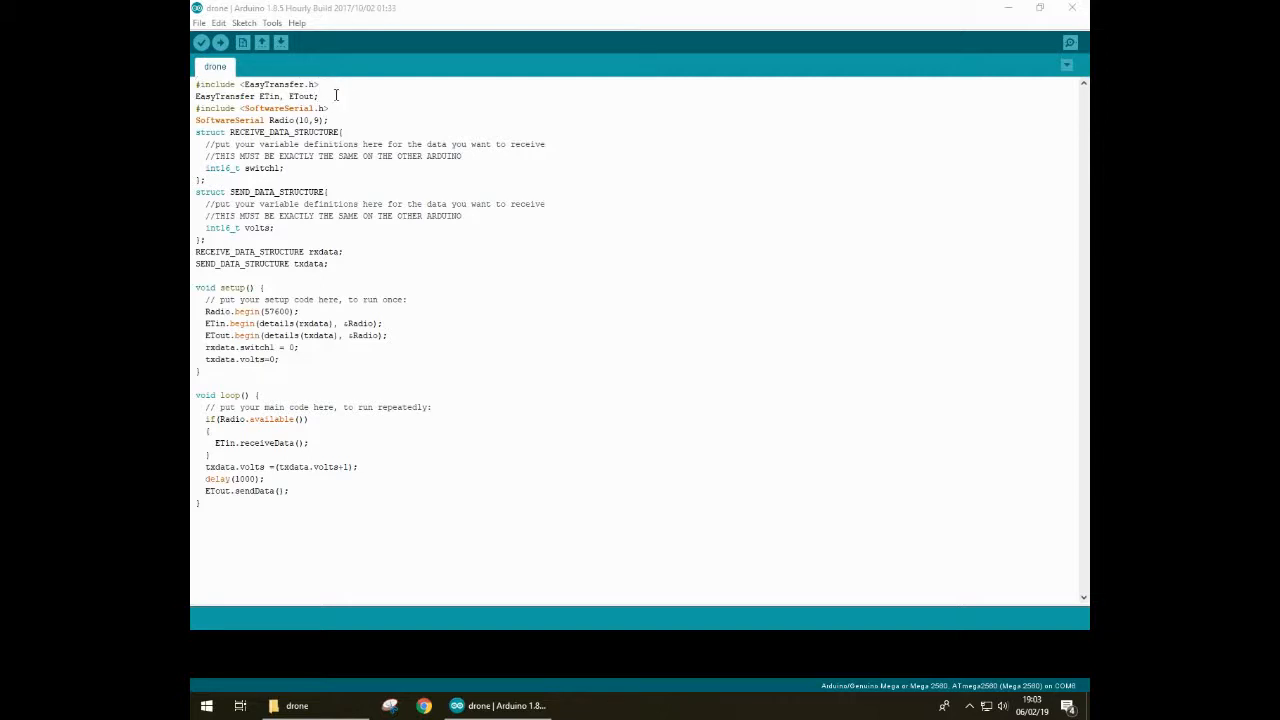
mouse_move(360, 132)
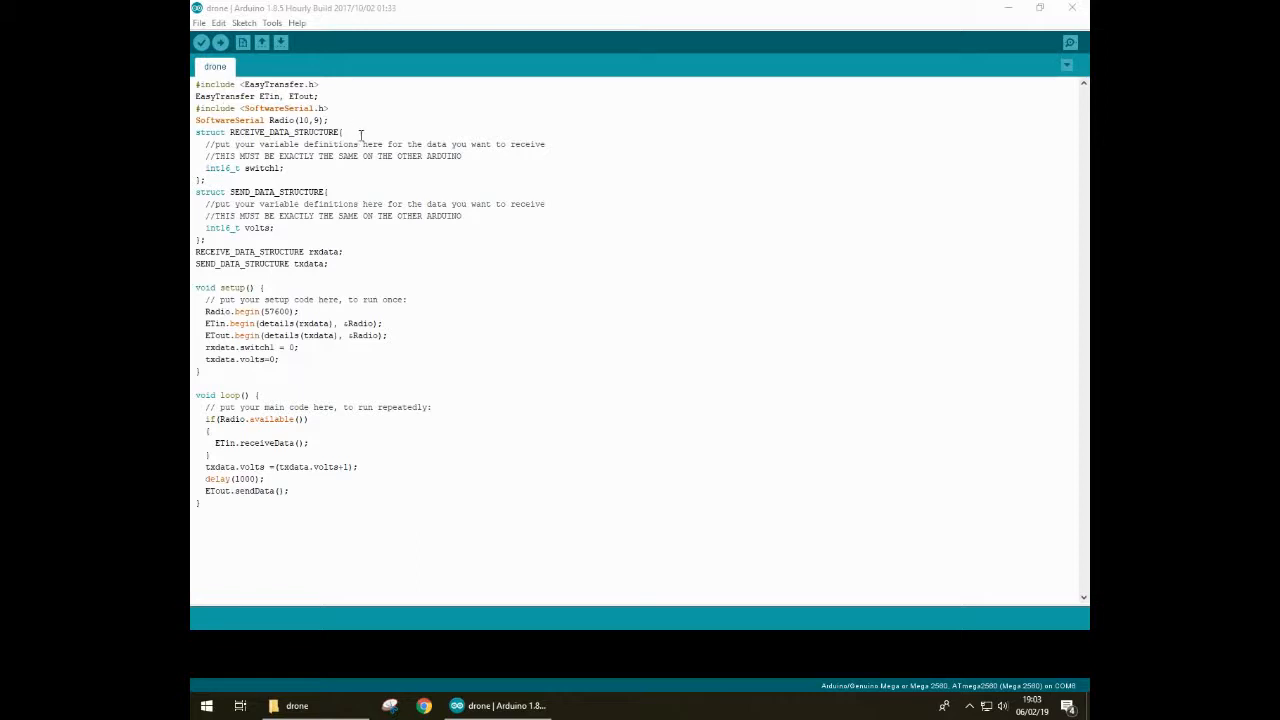
mouse_move(354, 176)
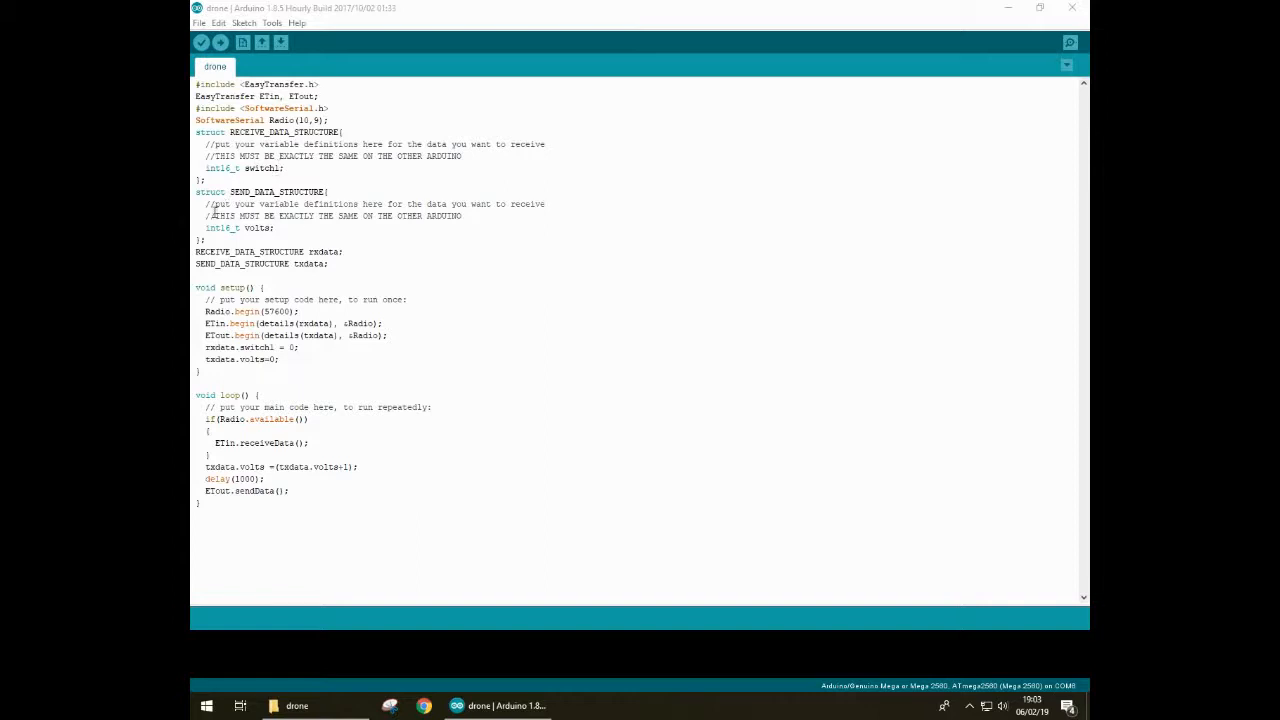
mouse_move(262, 228)
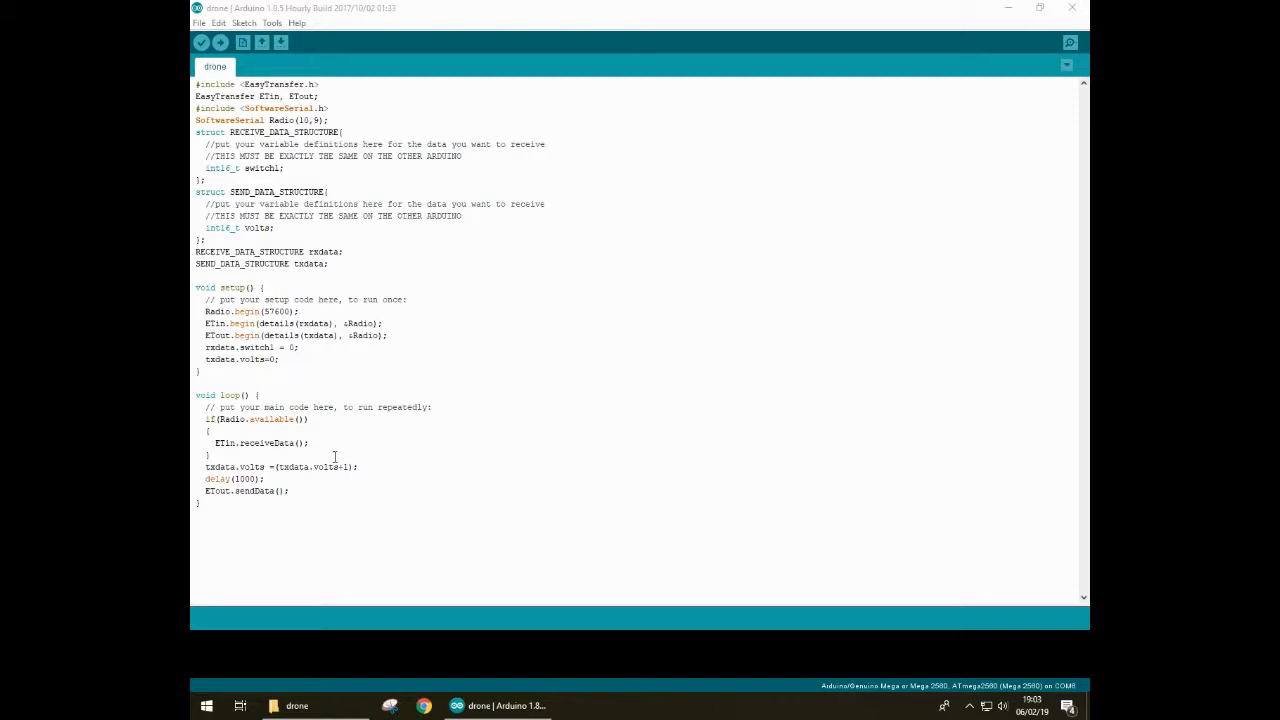
mouse_move(256, 300)
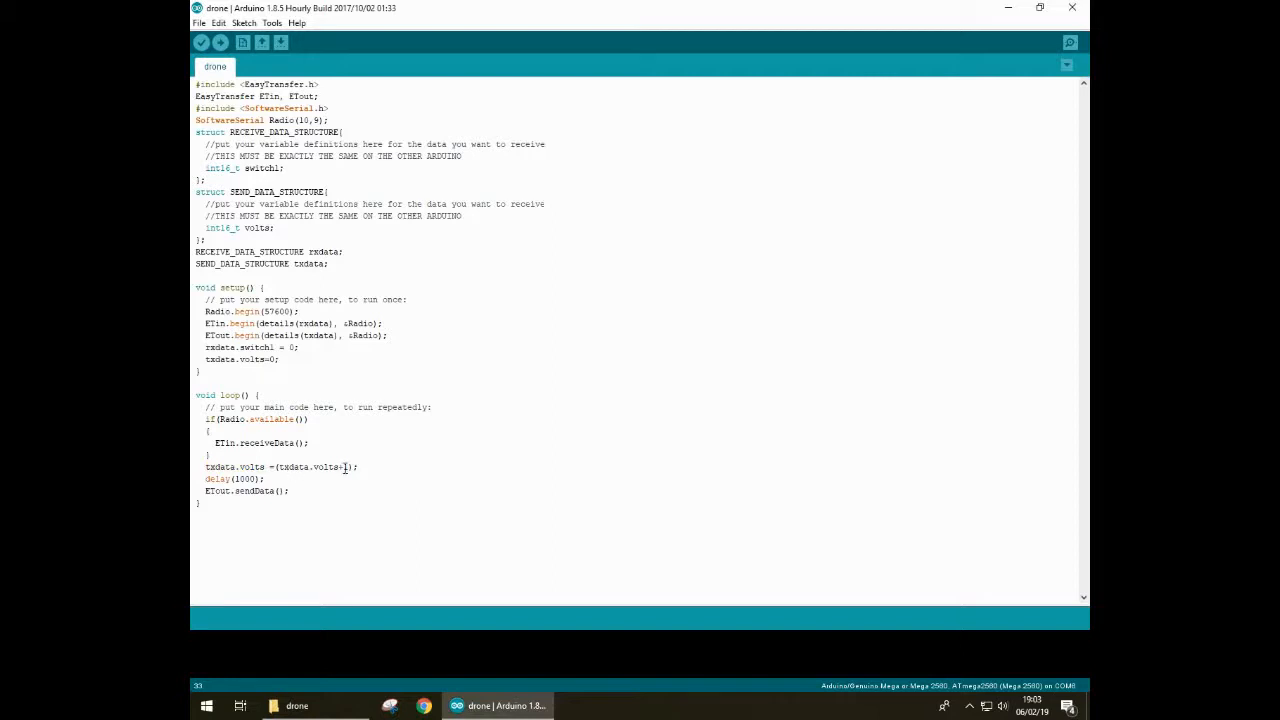
Step: Highlight the delay(1000) value in the drone sketch's loop()
double_click(244, 480)
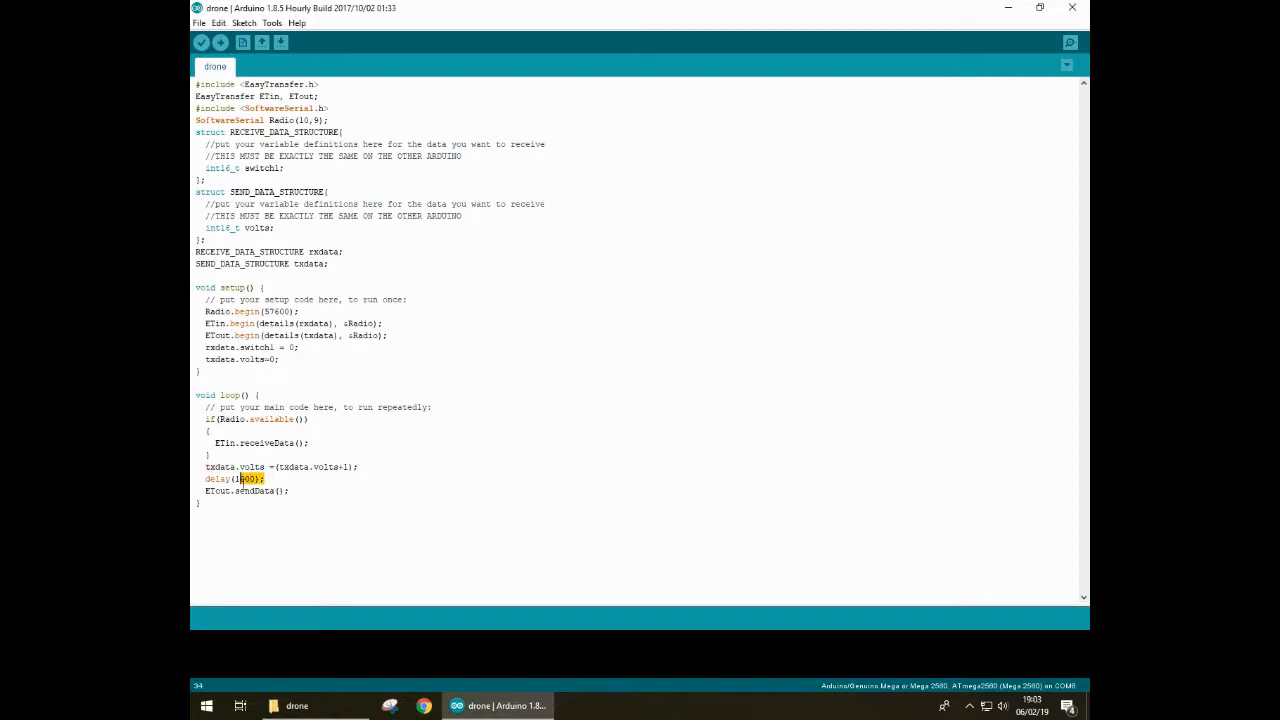